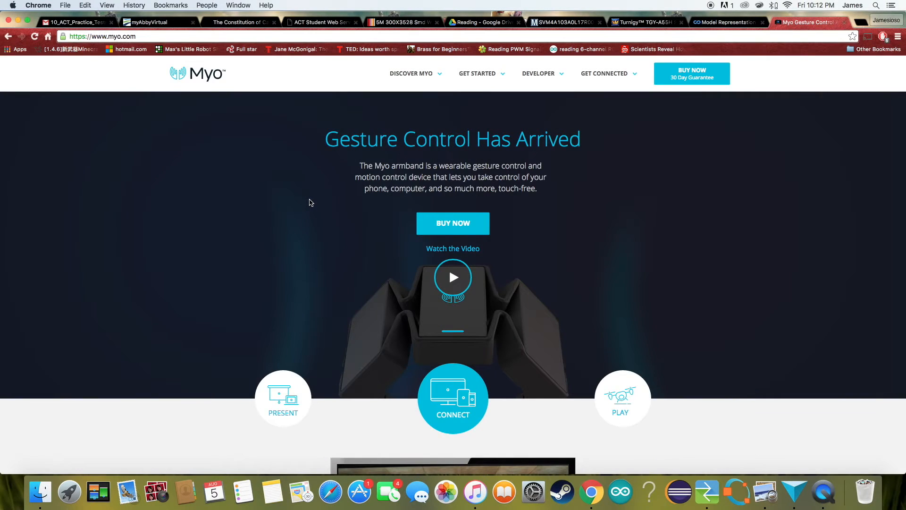
scroll("down", 3)
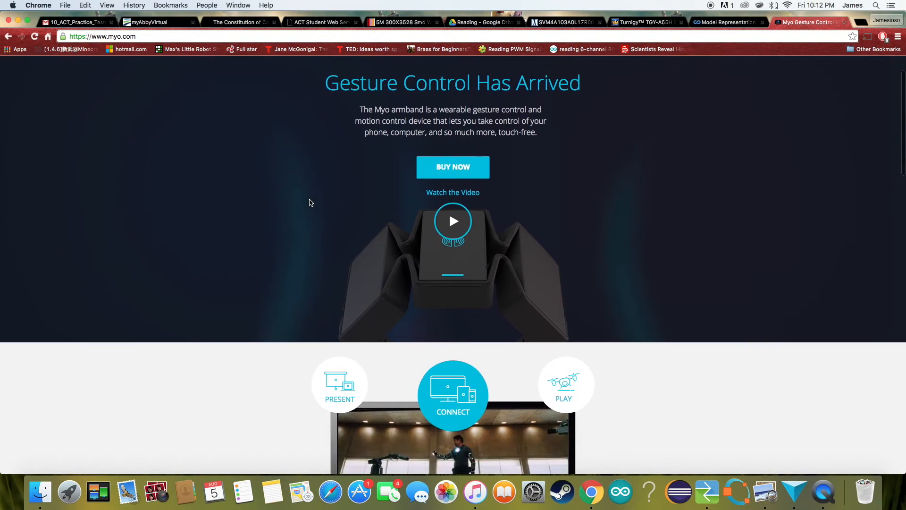
scroll("down", 3)
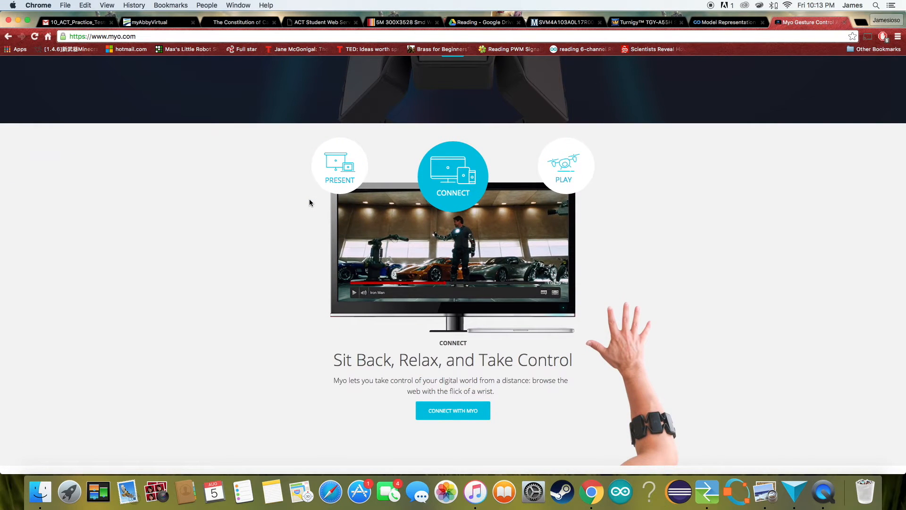
scroll("down", 3)
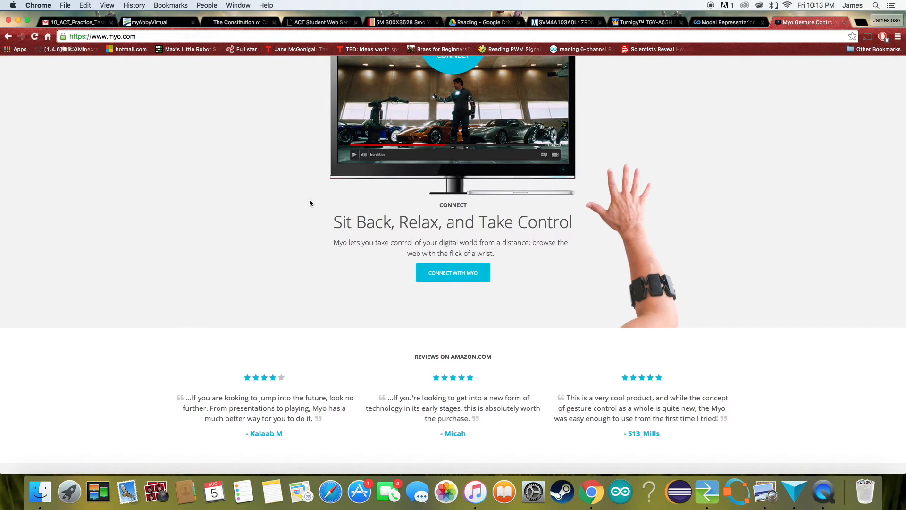
scroll("up", 3)
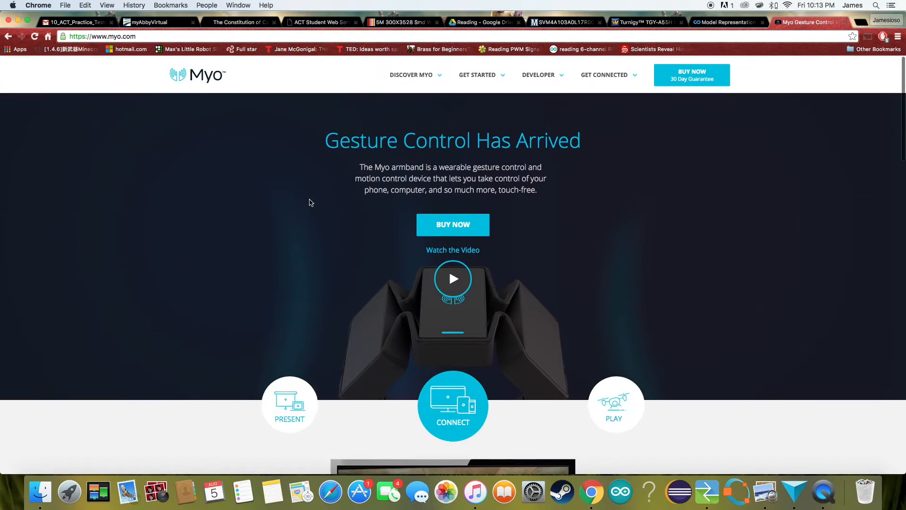